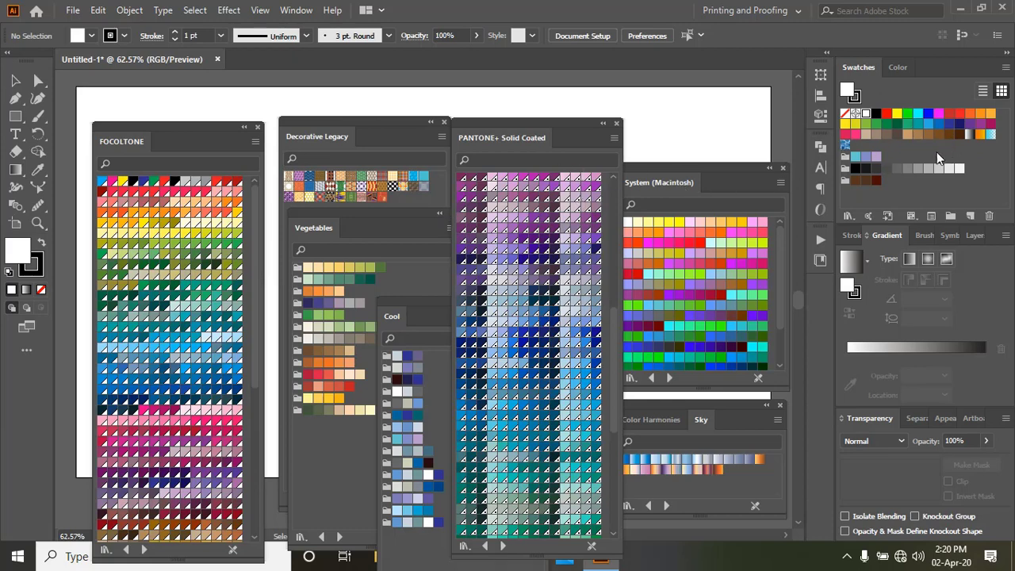
{"action": "mouse_move", "coordinate": [918, 136]}
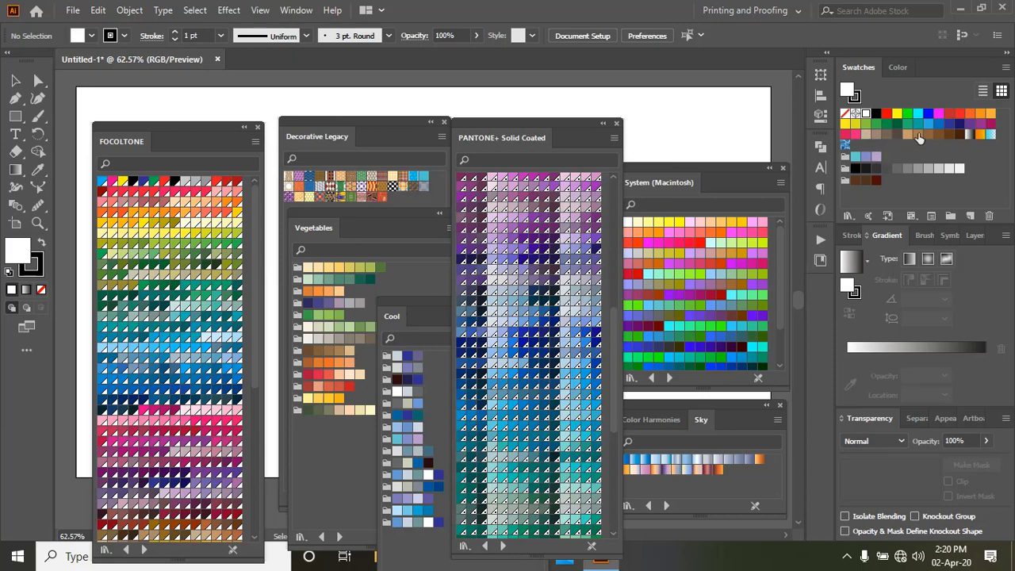
{"action": "mouse_move", "coordinate": [923, 154]}
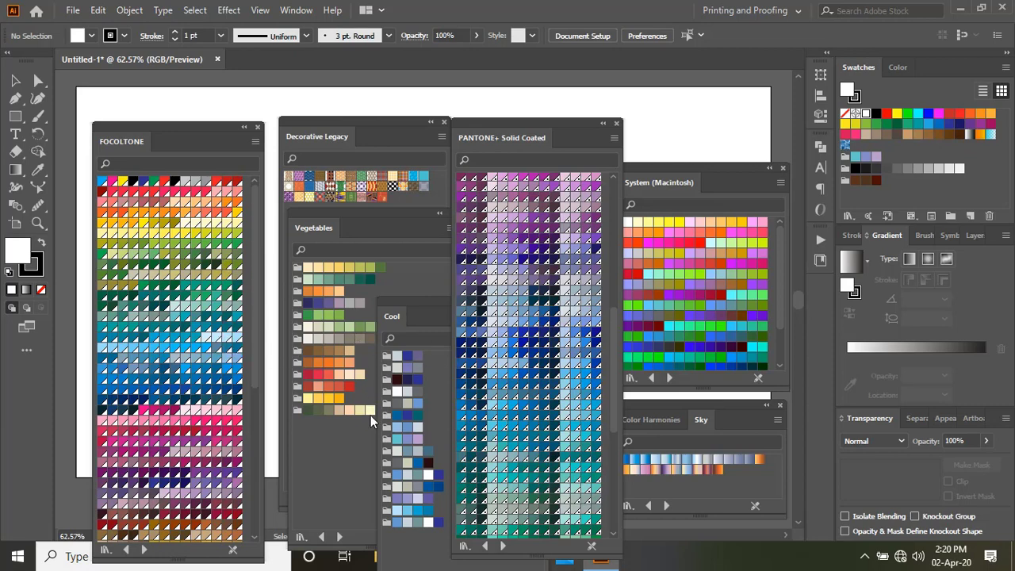
{"action": "mouse_move", "coordinate": [355, 468]}
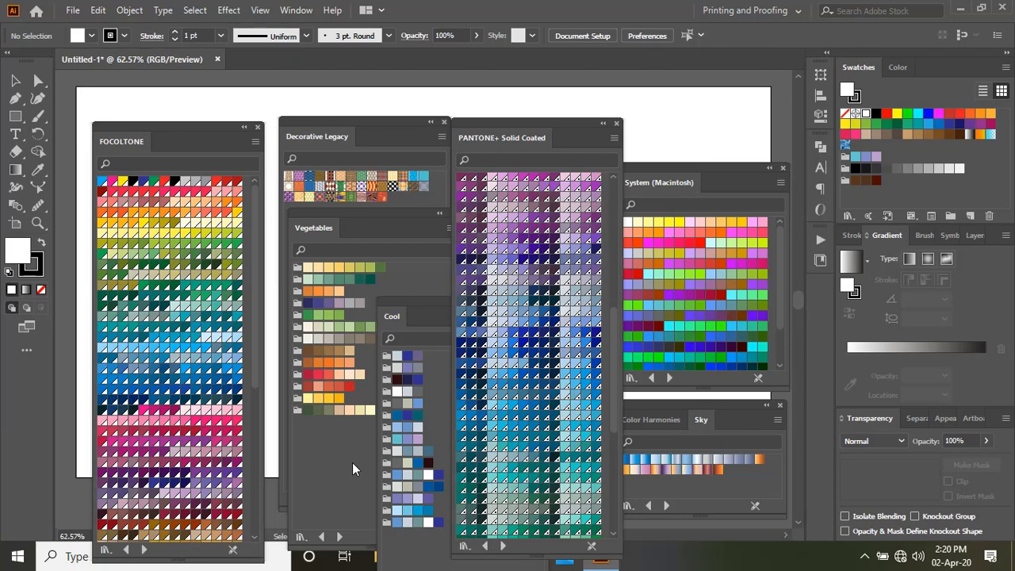
{"action": "mouse_move", "coordinate": [16, 119]}
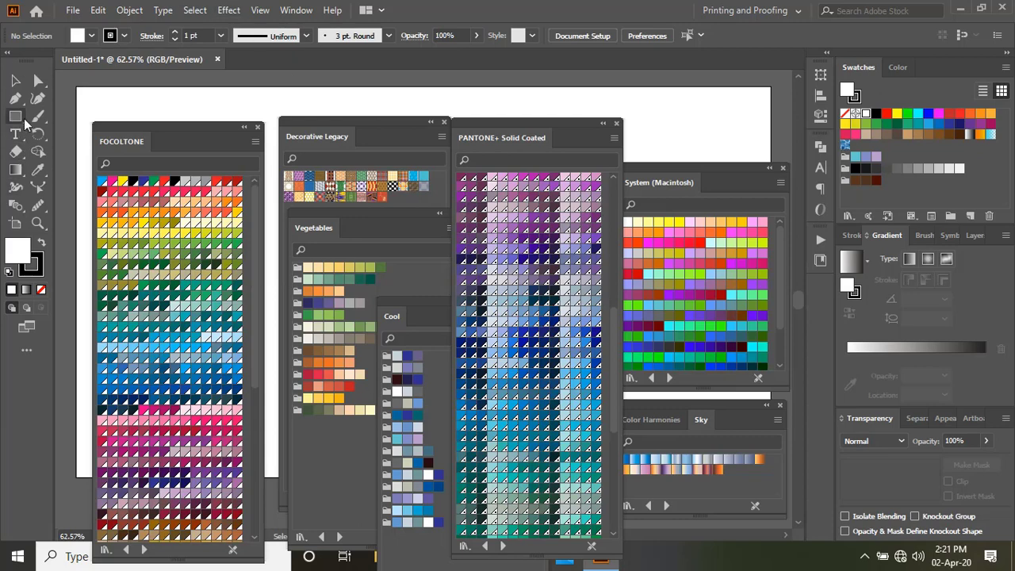
Draw a rectangle near the top right and try teal, light blue and green fills, ending yellow-green
{"action": "left_click", "coordinate": [16, 117]}
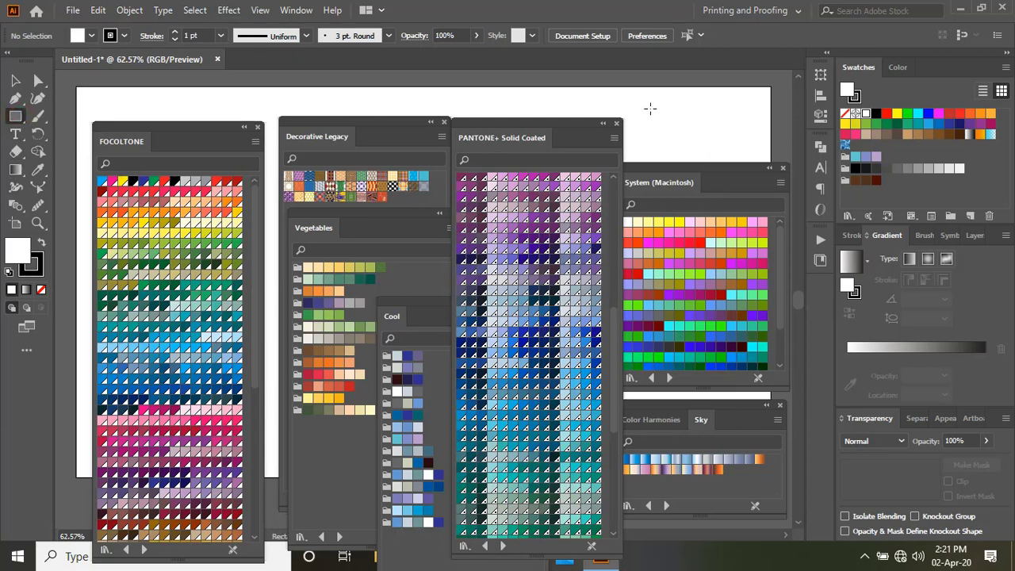
{"action": "left_click_drag", "start_coordinate": [650, 108], "coordinate": [732, 149]}
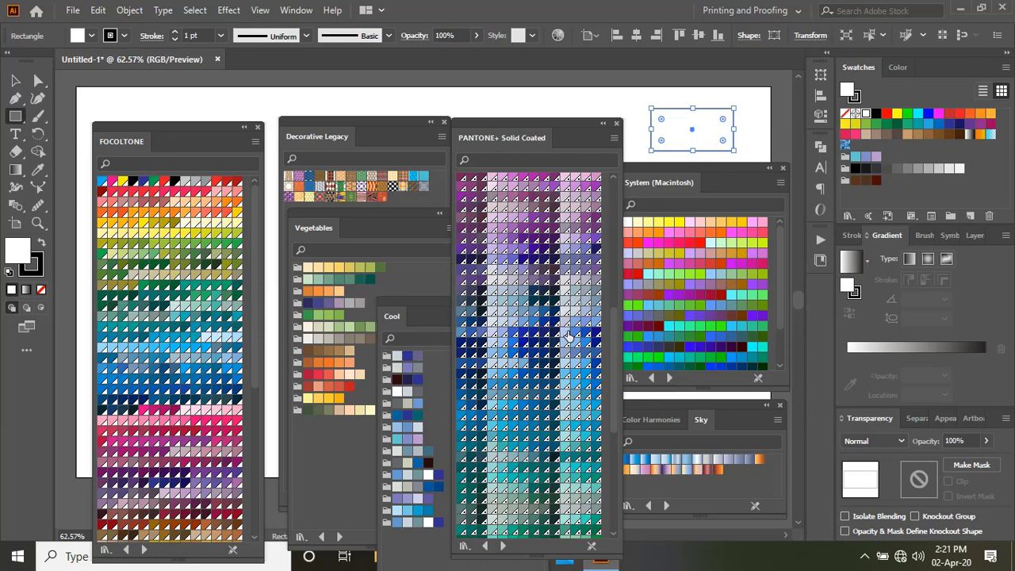
{"action": "left_click", "coordinate": [358, 279]}
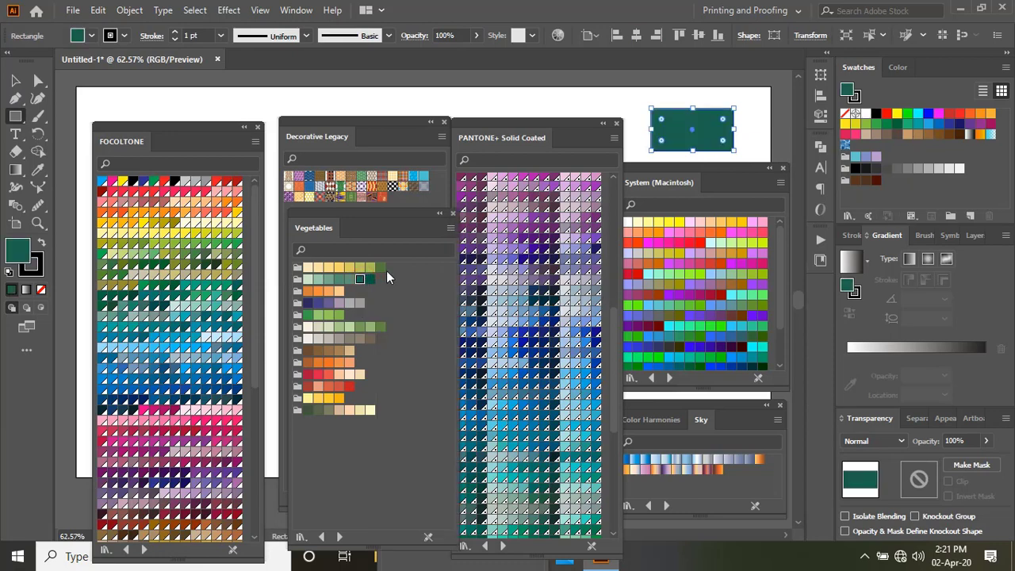
{"action": "left_click", "coordinate": [710, 336]}
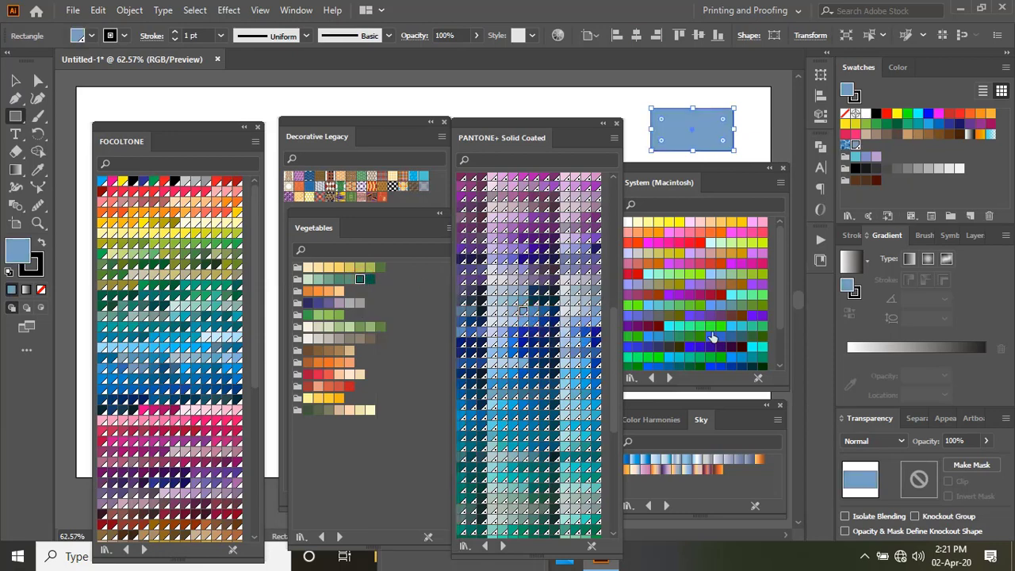
{"action": "left_click", "coordinate": [711, 326]}
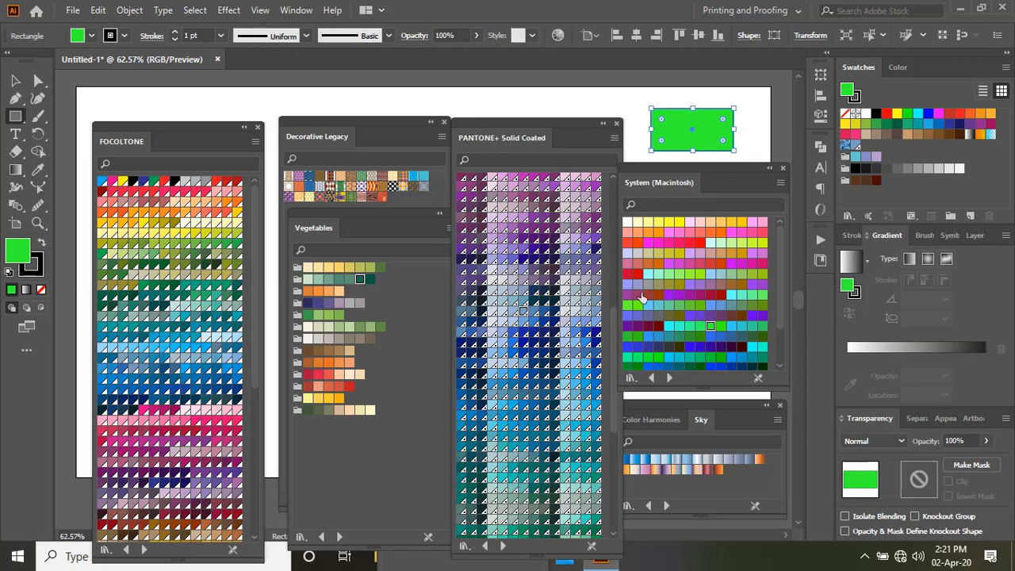
{"action": "left_click", "coordinate": [165, 246]}
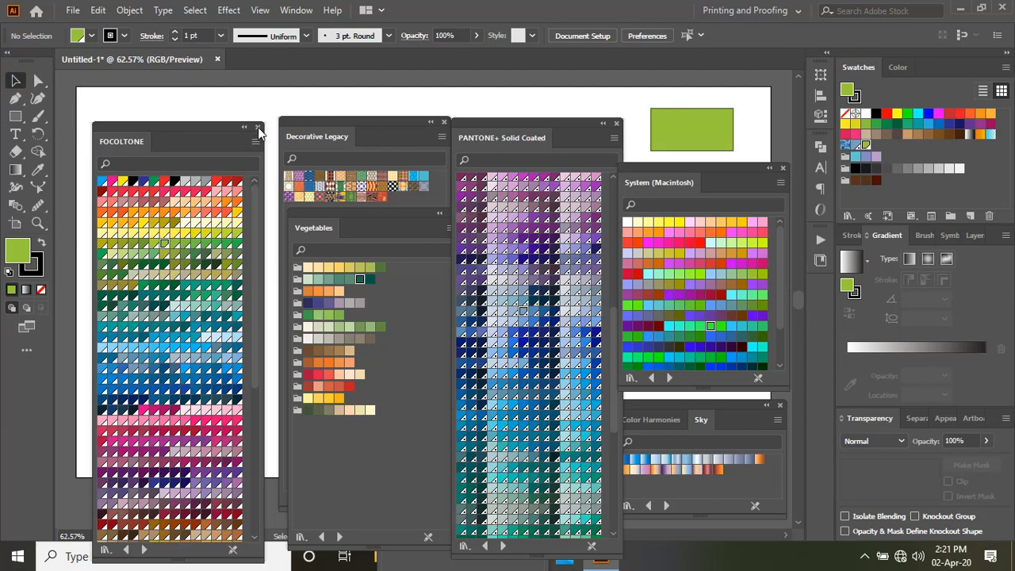
Close the FOCOLTONE, Decorative Legacy, PANTONE+, System, Cool and Sky library panels
{"action": "left_click", "coordinate": [259, 127]}
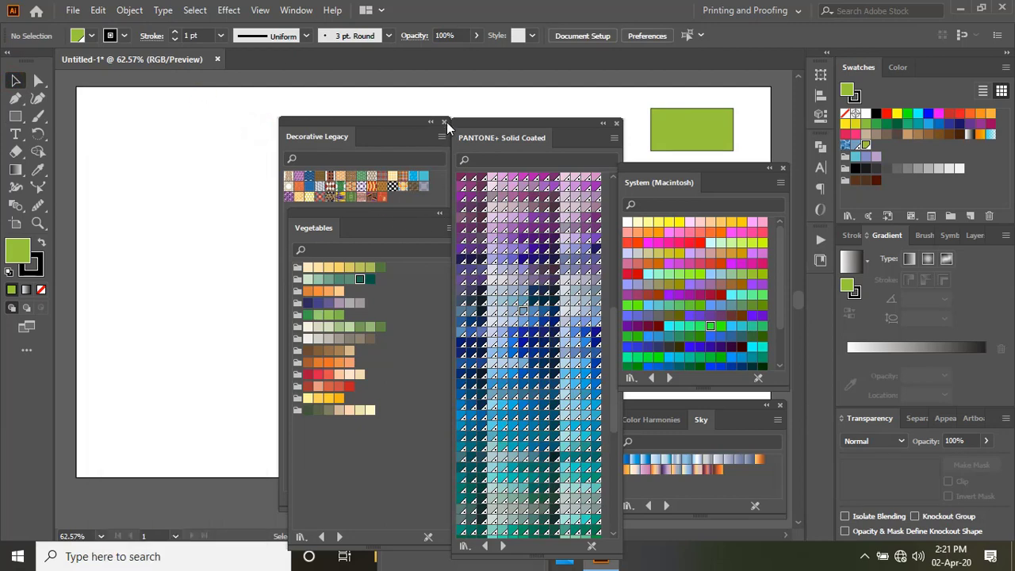
{"action": "left_click", "coordinate": [444, 122]}
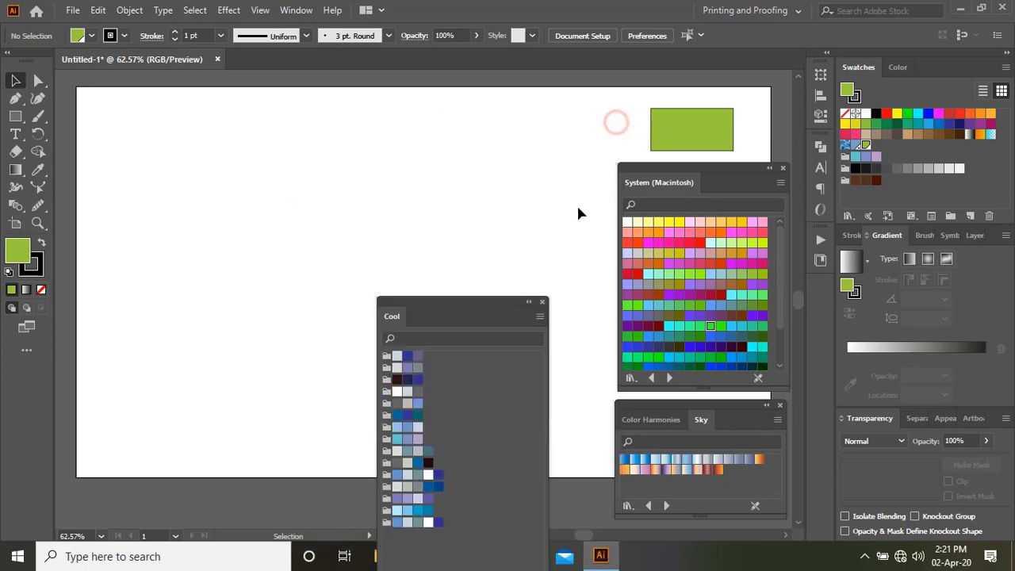
{"action": "left_click", "coordinate": [784, 168]}
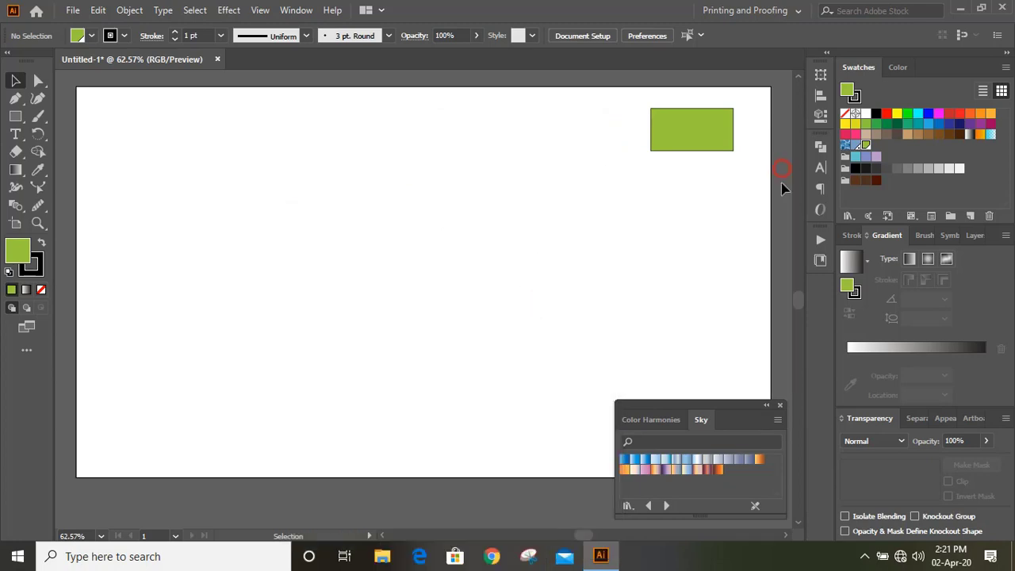
{"action": "left_click", "coordinate": [781, 406]}
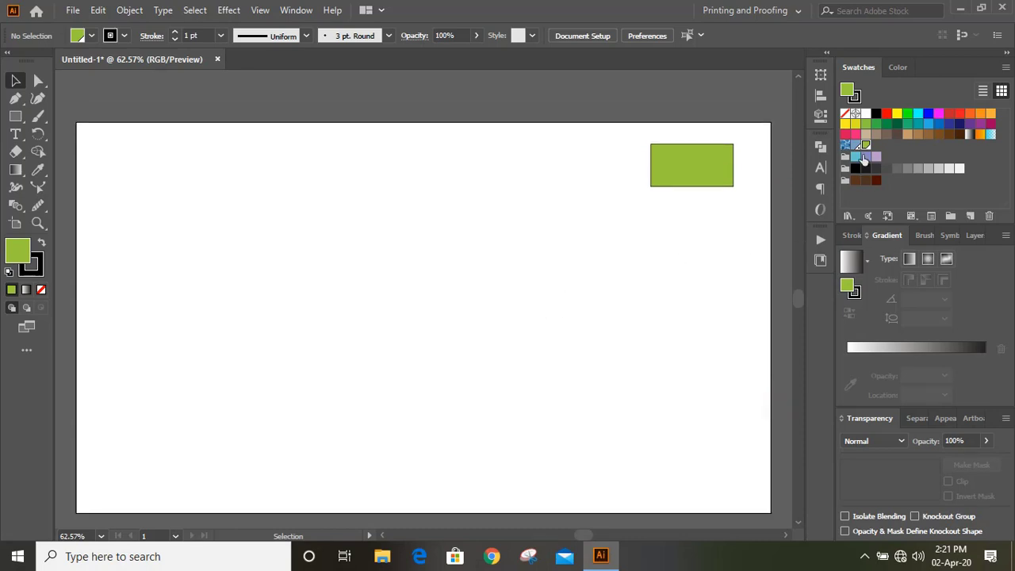
{"action": "mouse_move", "coordinate": [848, 216]}
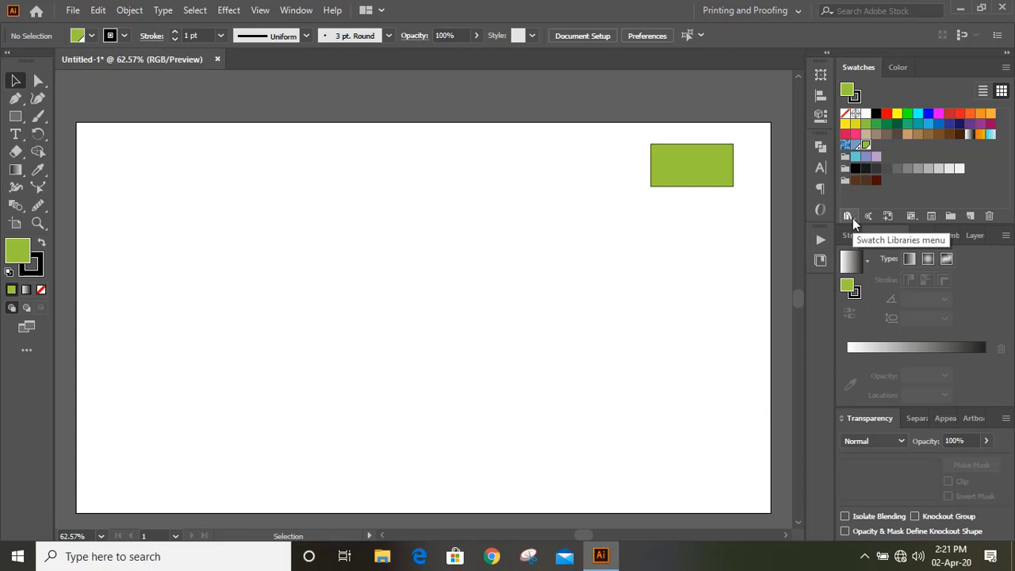
Load the HKS K Process color book from the Swatch Libraries menu
{"action": "left_click", "coordinate": [847, 216]}
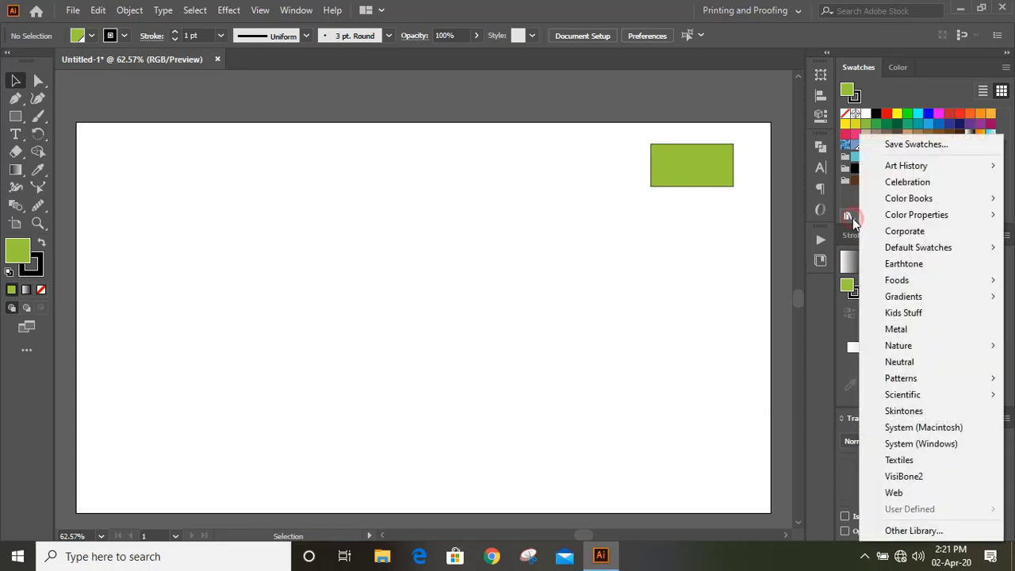
{"action": "mouse_move", "coordinate": [918, 247]}
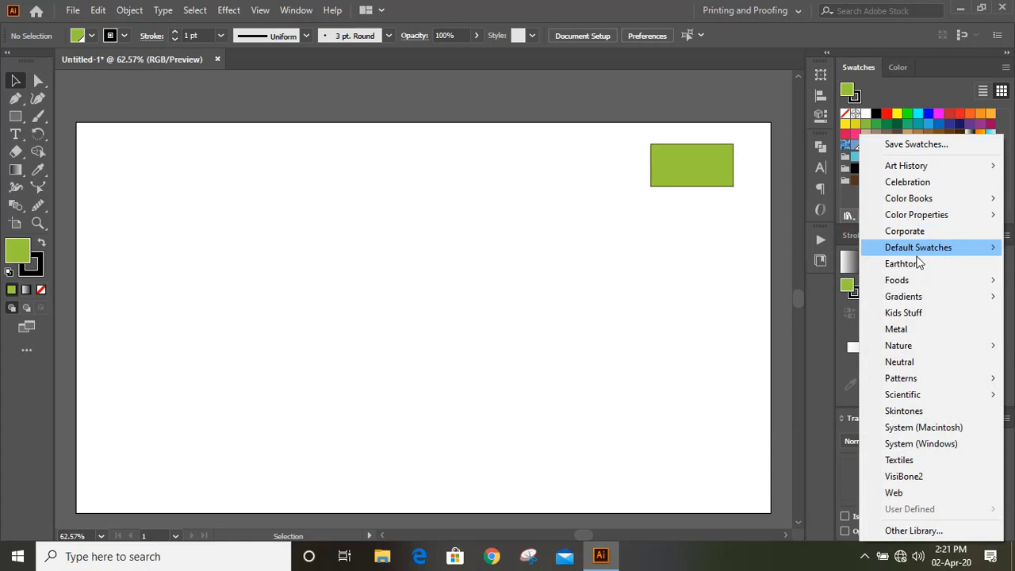
{"action": "mouse_move", "coordinate": [908, 196]}
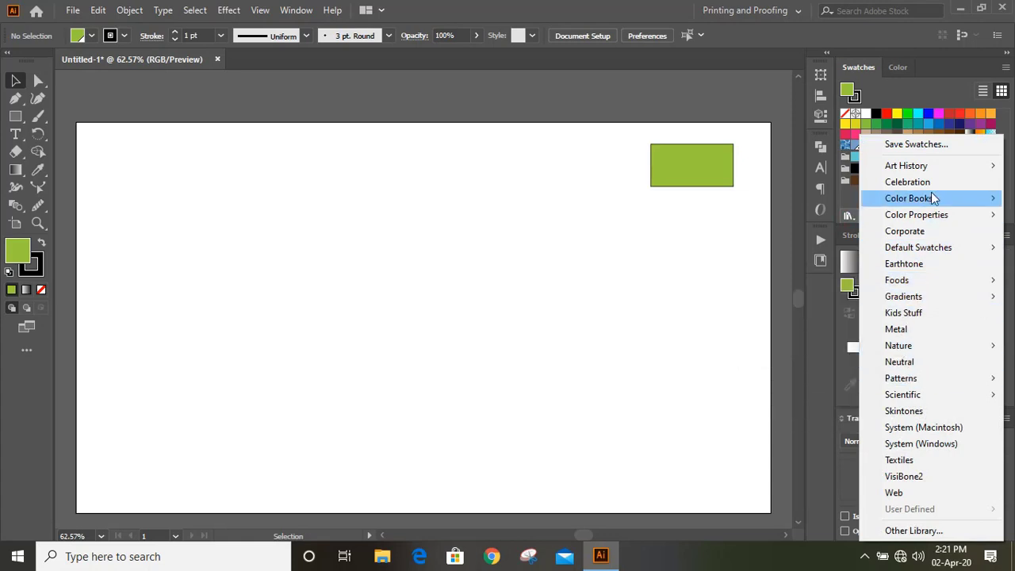
{"action": "mouse_move", "coordinate": [916, 214]}
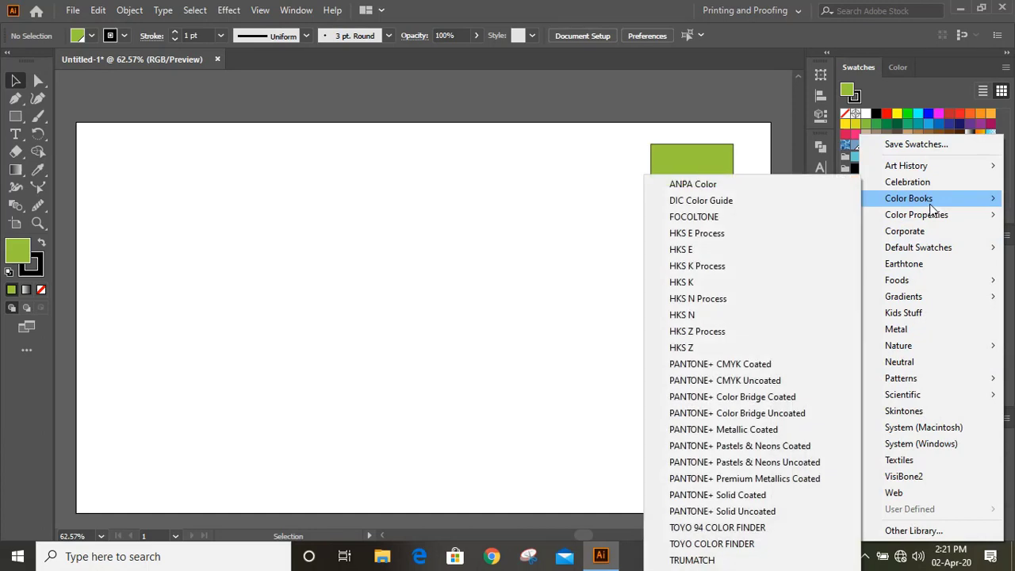
{"action": "mouse_move", "coordinate": [723, 412]}
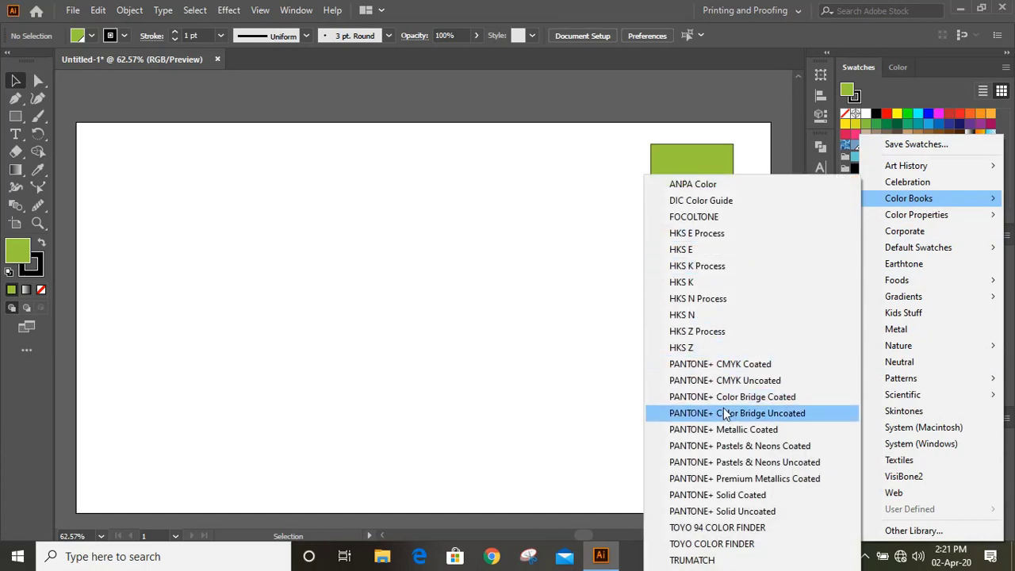
{"action": "mouse_move", "coordinate": [698, 298]}
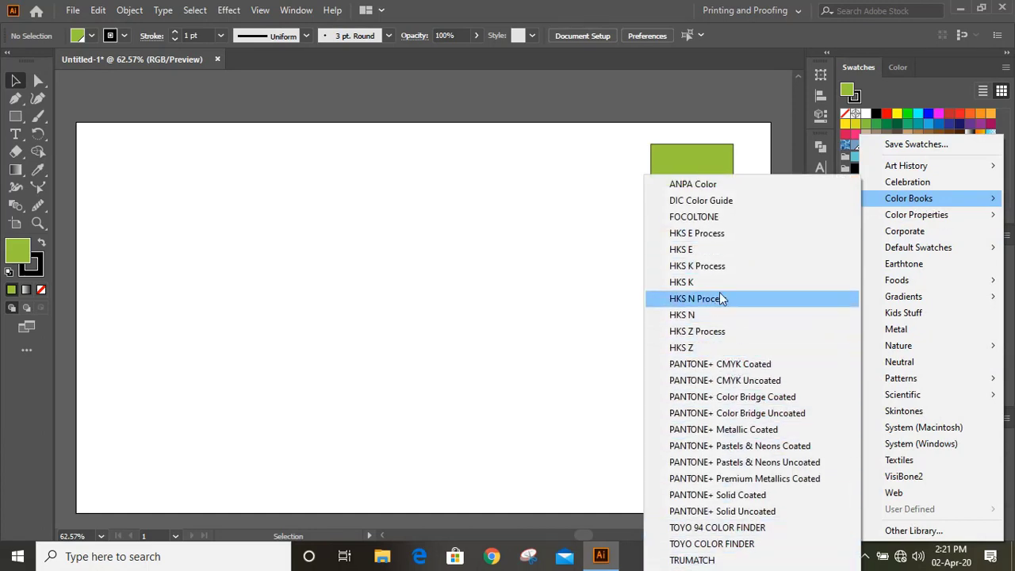
{"action": "left_click", "coordinate": [698, 266]}
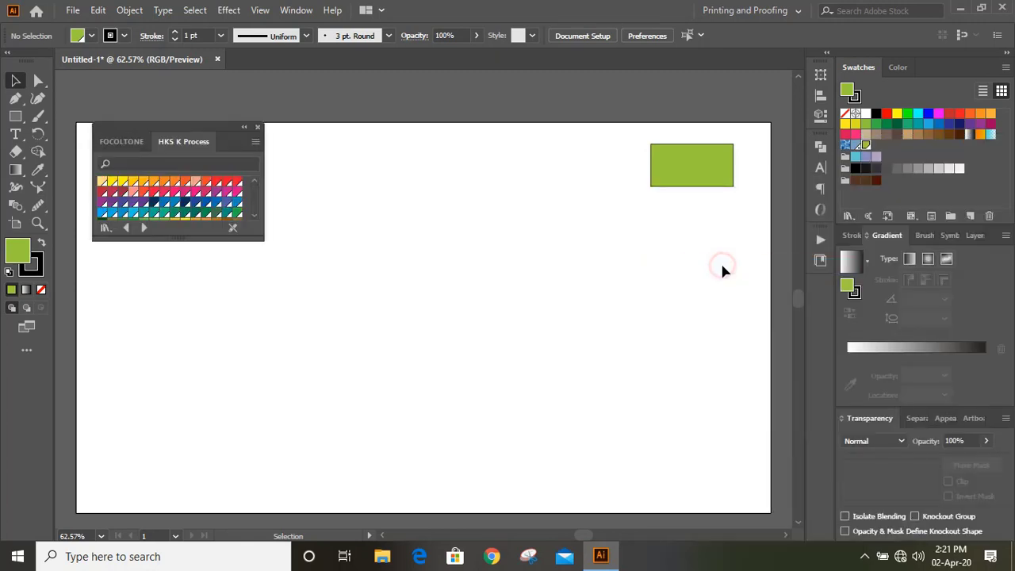
Enlarge the library panel and page through HKS N Process, HKS Z and following color books
{"action": "left_click_drag", "start_coordinate": [207, 235], "coordinate": [207, 443]}
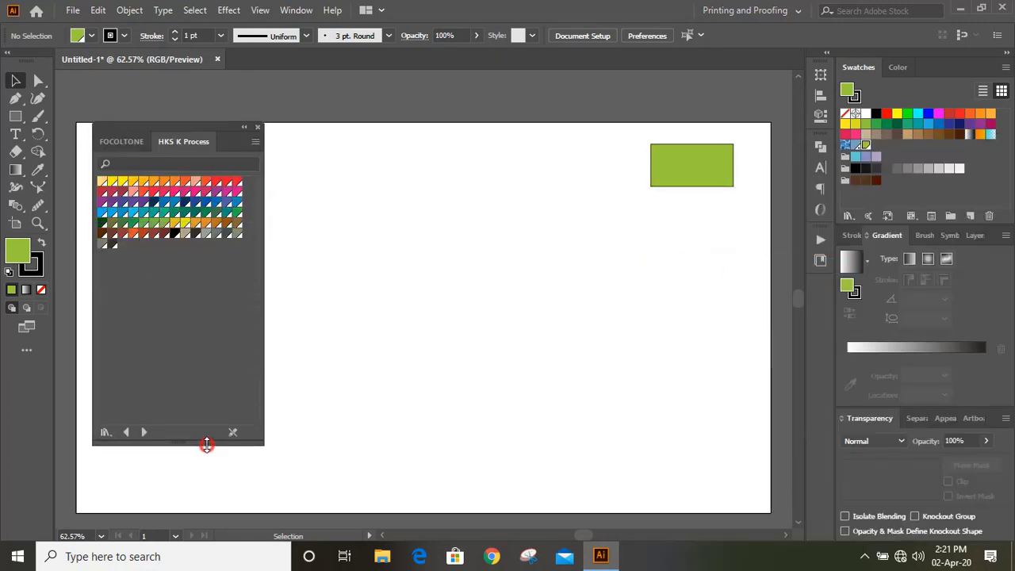
{"action": "mouse_move", "coordinate": [144, 431]}
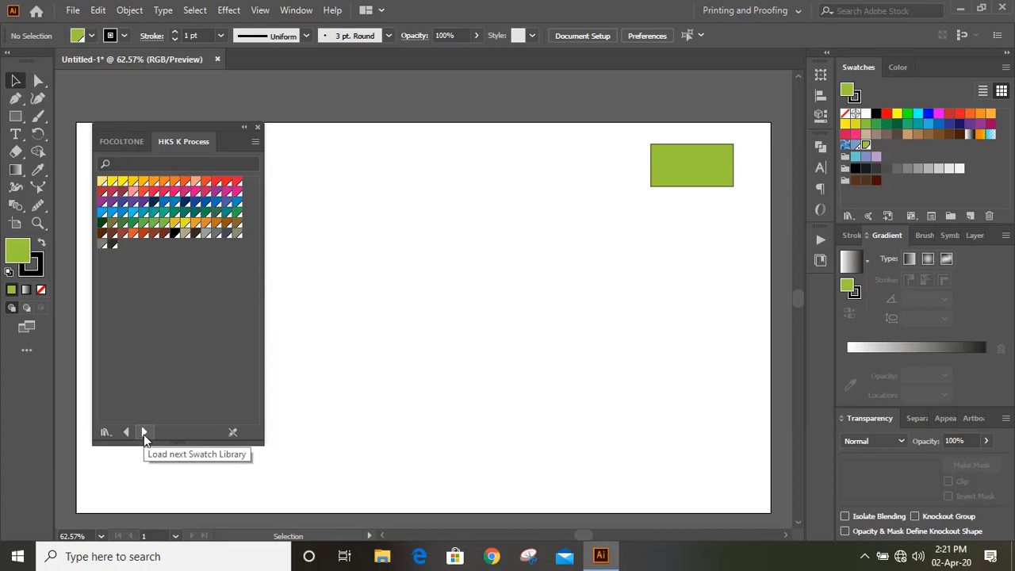
{"action": "left_click", "coordinate": [143, 432]}
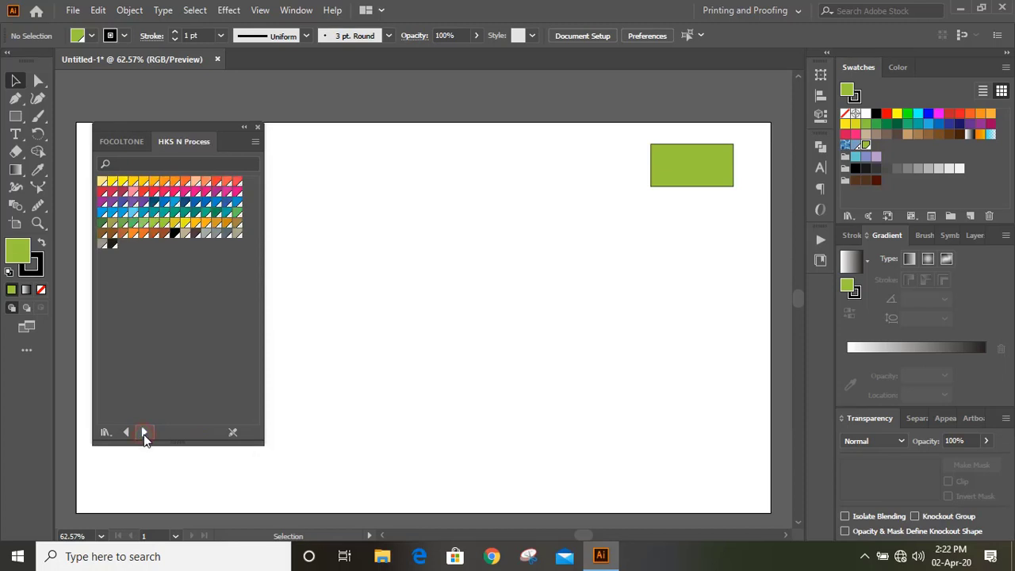
{"action": "left_click", "coordinate": [145, 431]}
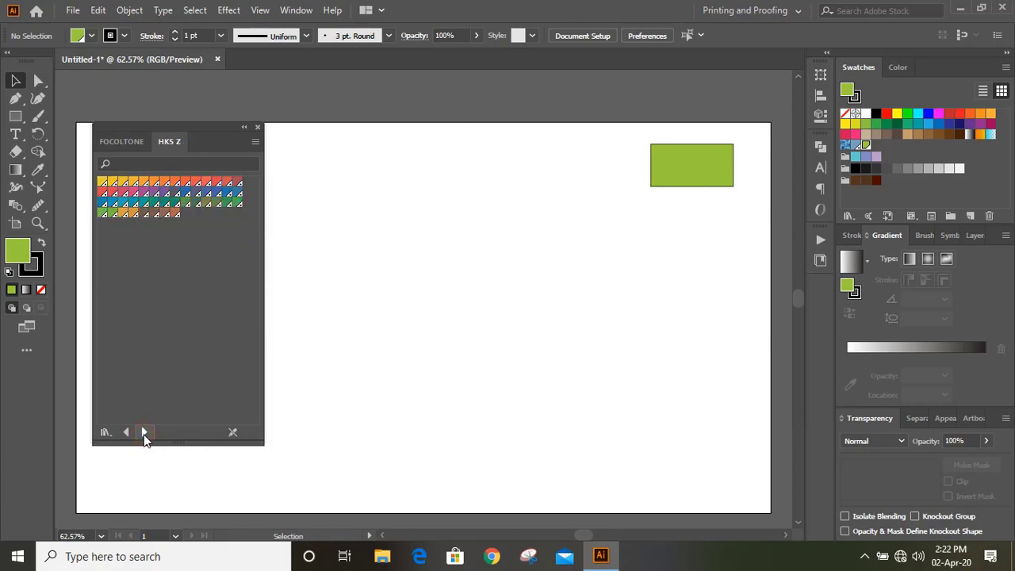
{"action": "left_click", "coordinate": [143, 431]}
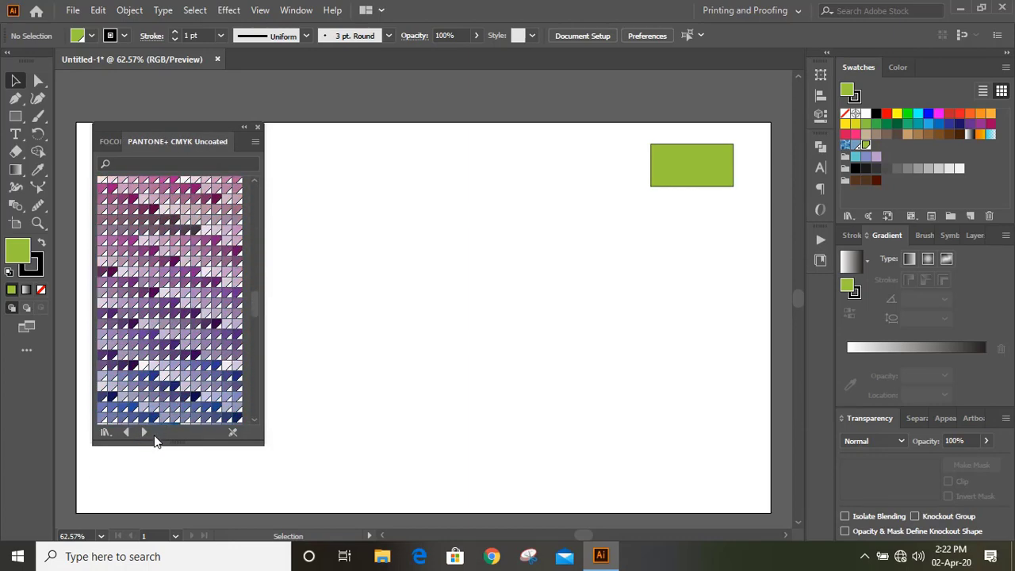
{"action": "left_click", "coordinate": [143, 432]}
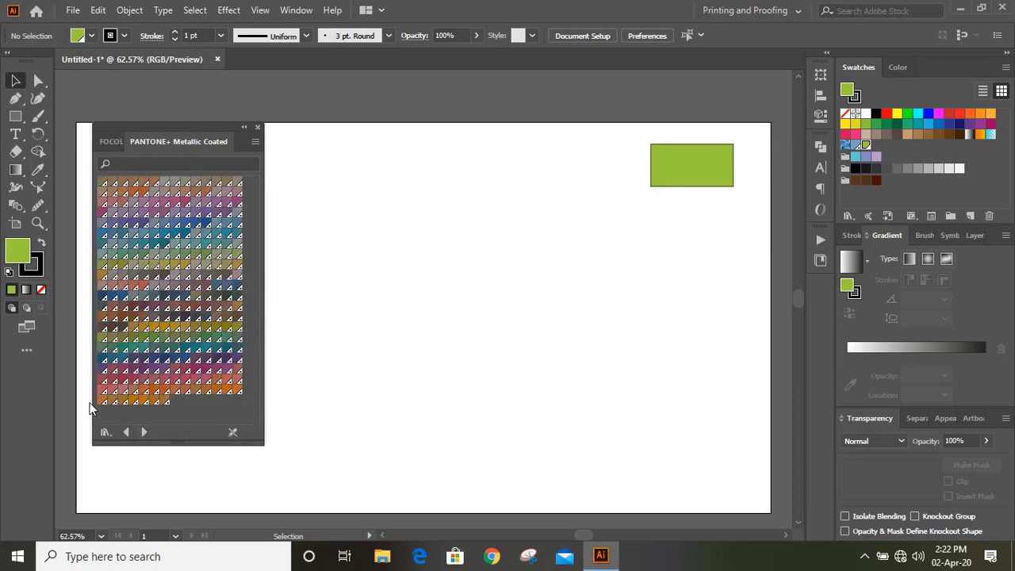
{"action": "mouse_move", "coordinate": [105, 432]}
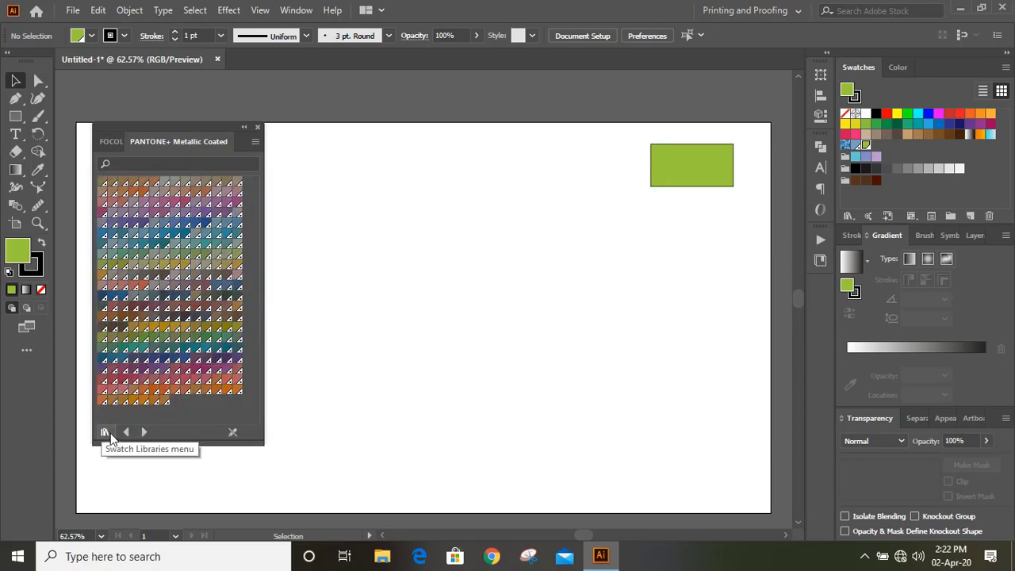
Load the Wood gradient library from the Swatch Libraries menu
{"action": "left_click", "coordinate": [105, 432]}
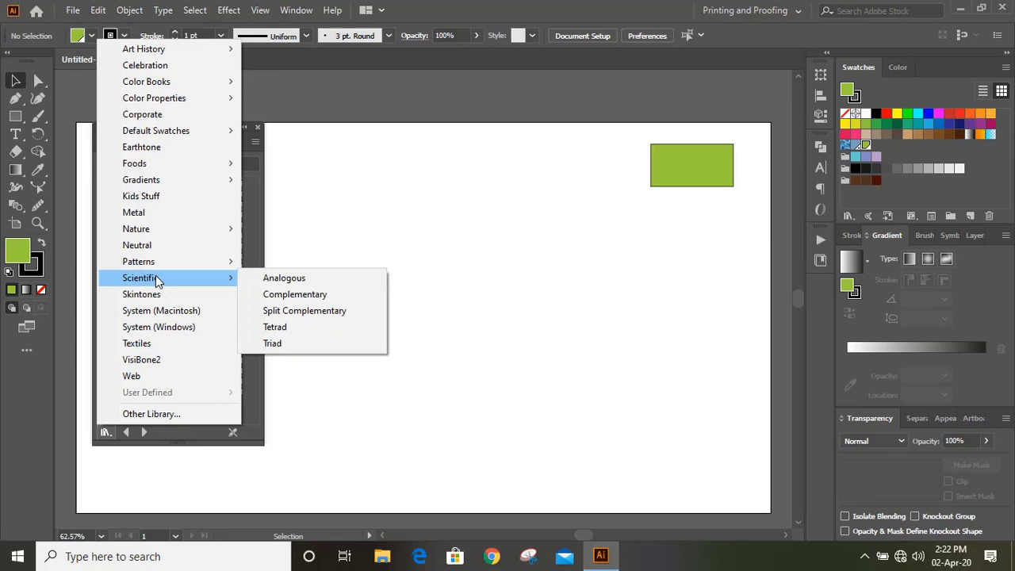
{"action": "mouse_move", "coordinate": [142, 179]}
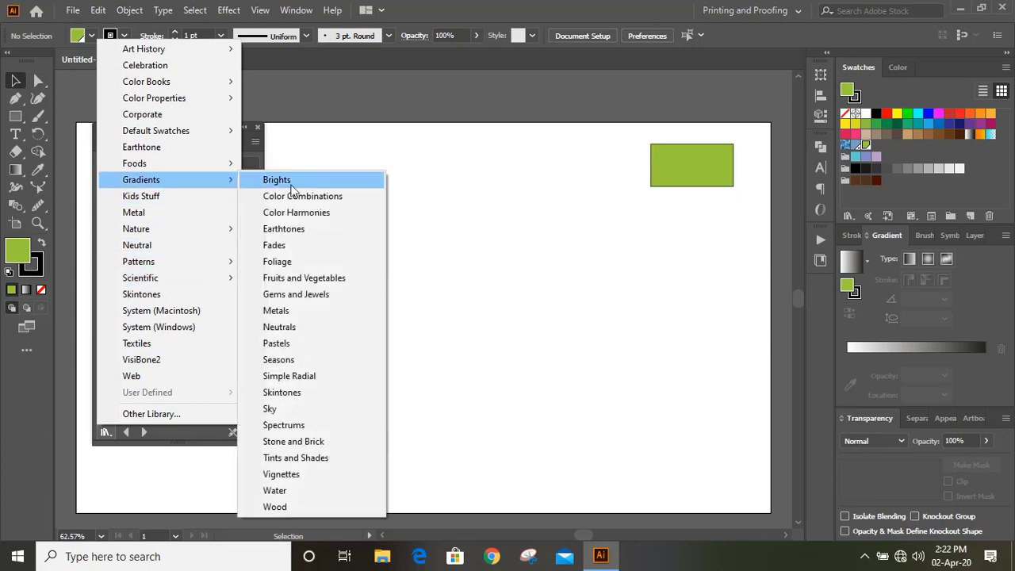
{"action": "mouse_move", "coordinate": [276, 491]}
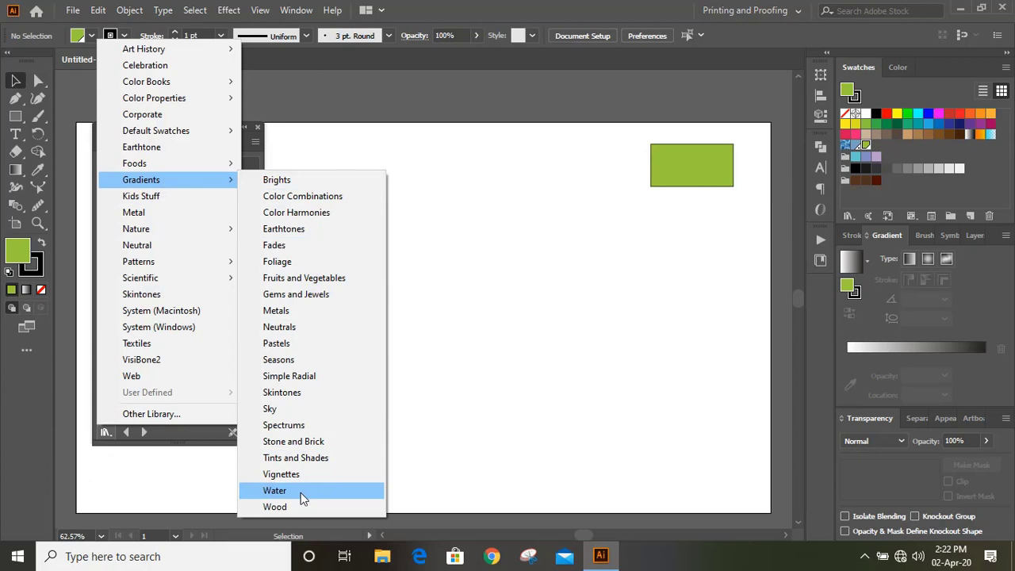
{"action": "left_click", "coordinate": [275, 508]}
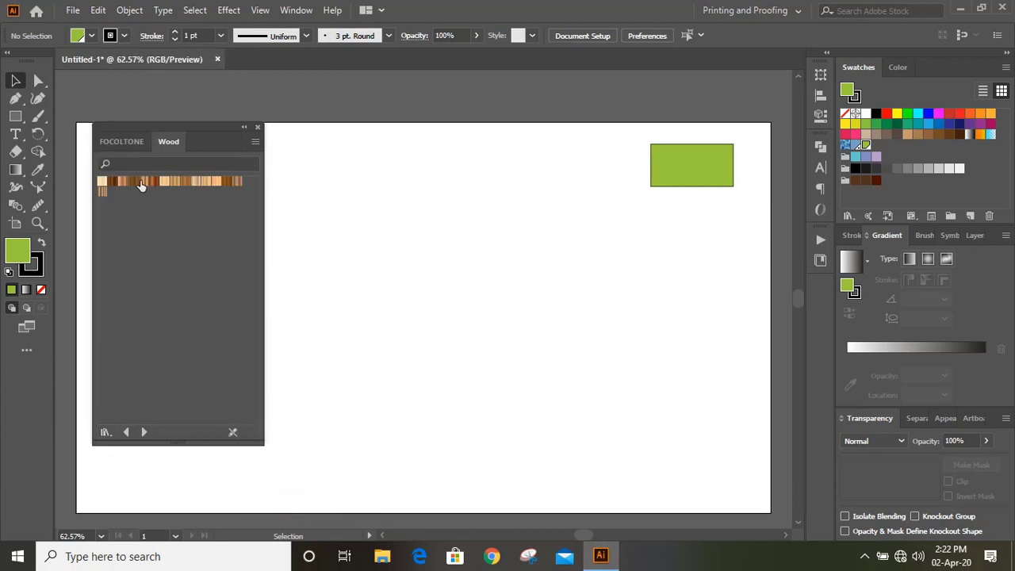
{"action": "mouse_move", "coordinate": [169, 385]}
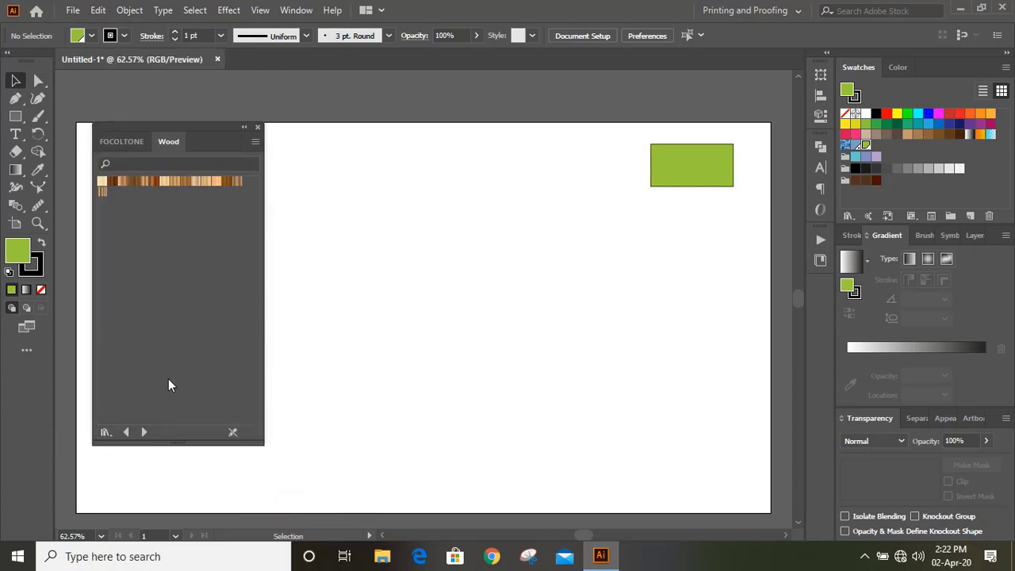
Page back through Kids Stuff and Tints and Shades to Earthtones and fill the rectangle with a teal gradient
{"action": "left_click", "coordinate": [127, 432]}
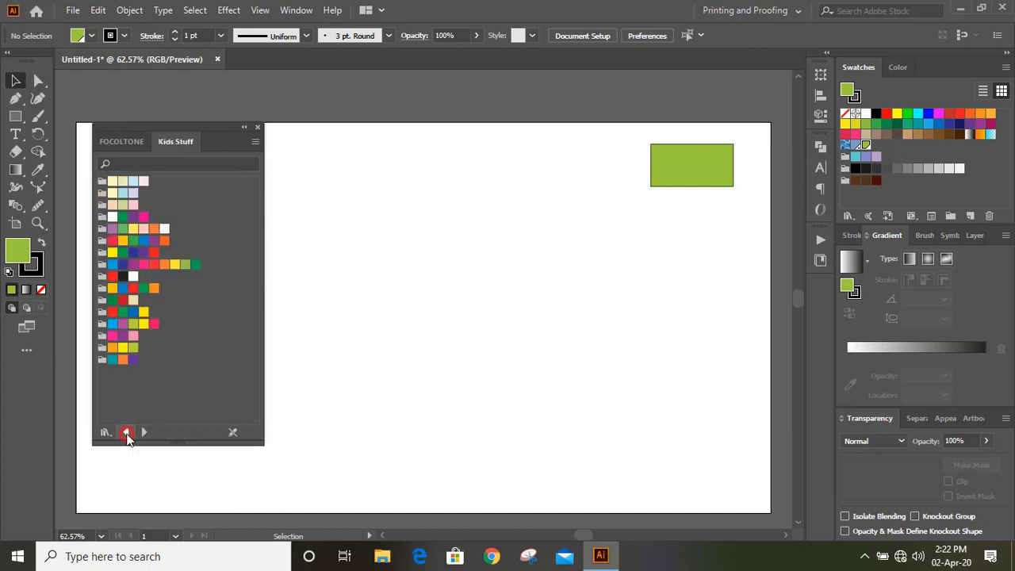
{"action": "left_click", "coordinate": [143, 431]}
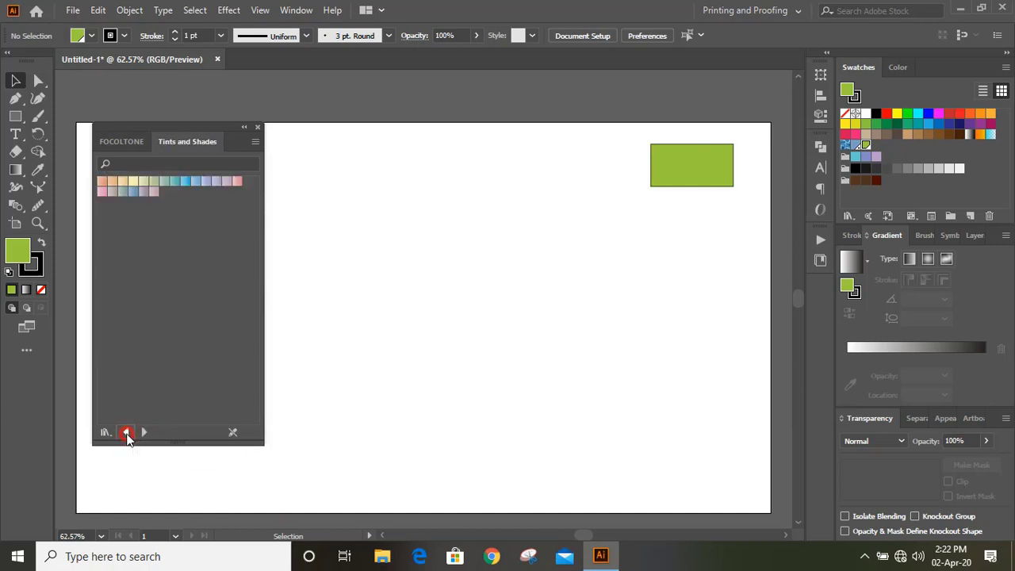
{"action": "left_click", "coordinate": [125, 431]}
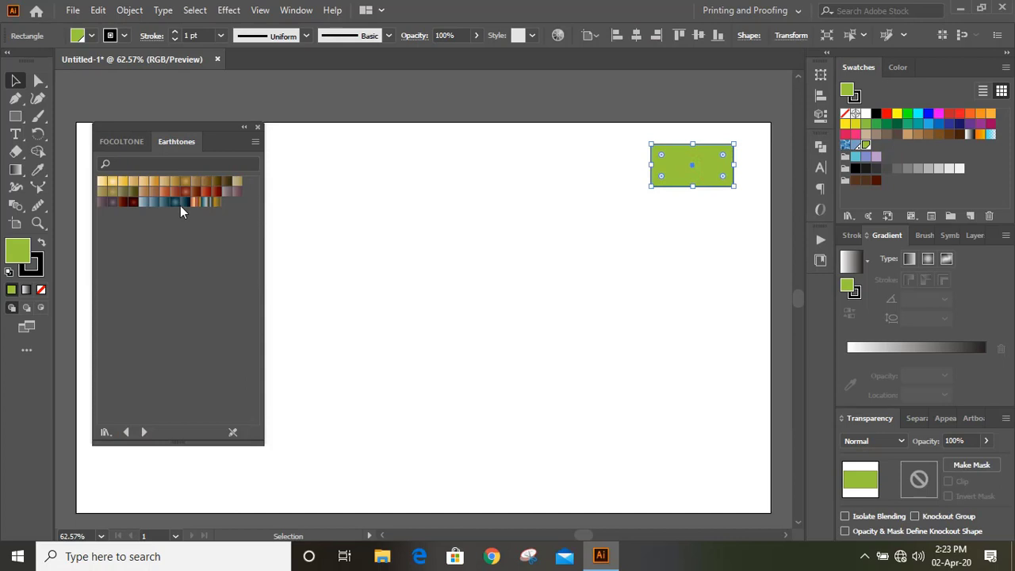
{"action": "left_click", "coordinate": [174, 202]}
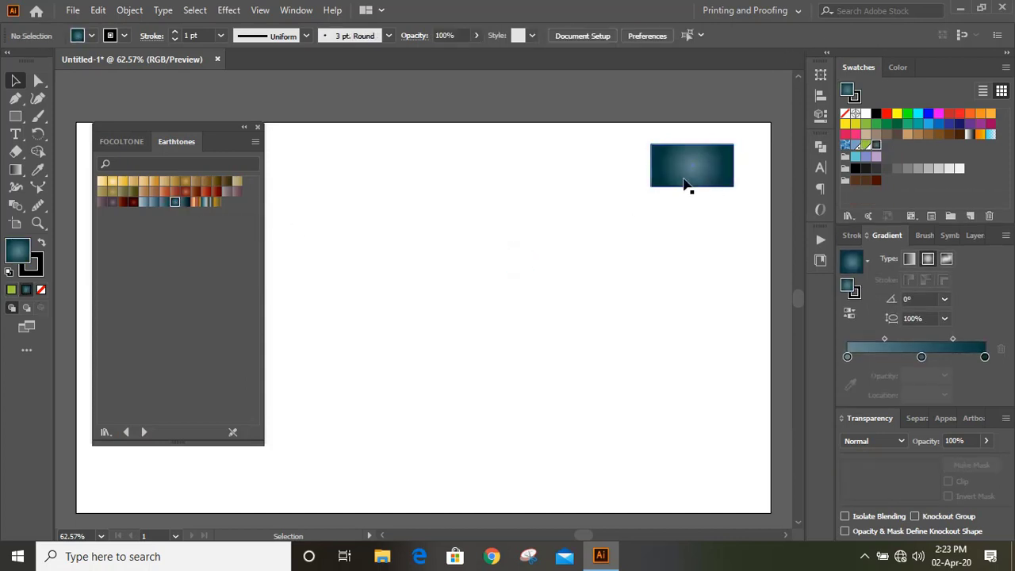
Move on to the Fades library, give the rectangle a red fade gradient, then page to the next library
{"action": "left_click", "coordinate": [143, 431]}
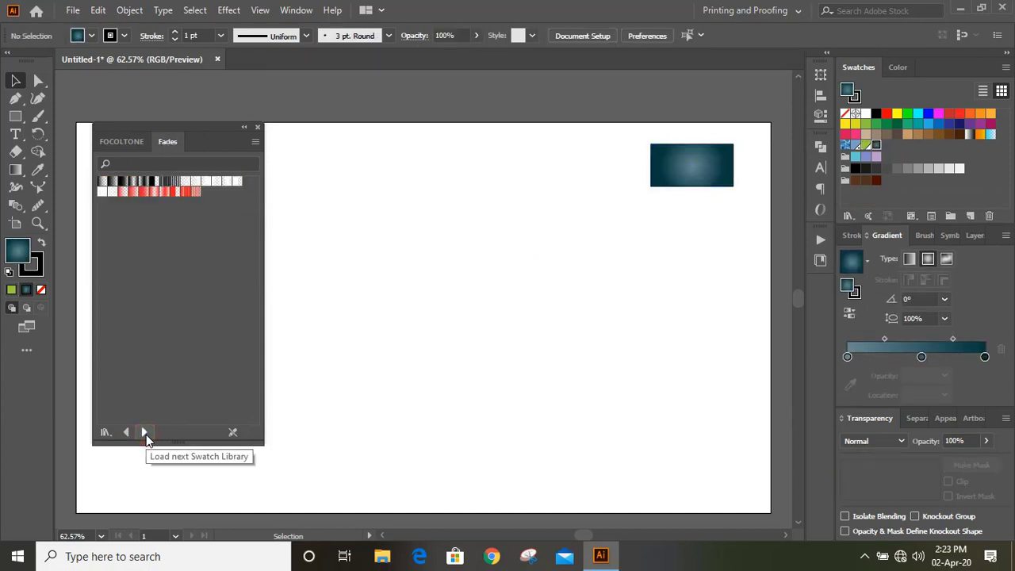
{"action": "left_click", "coordinate": [691, 165]}
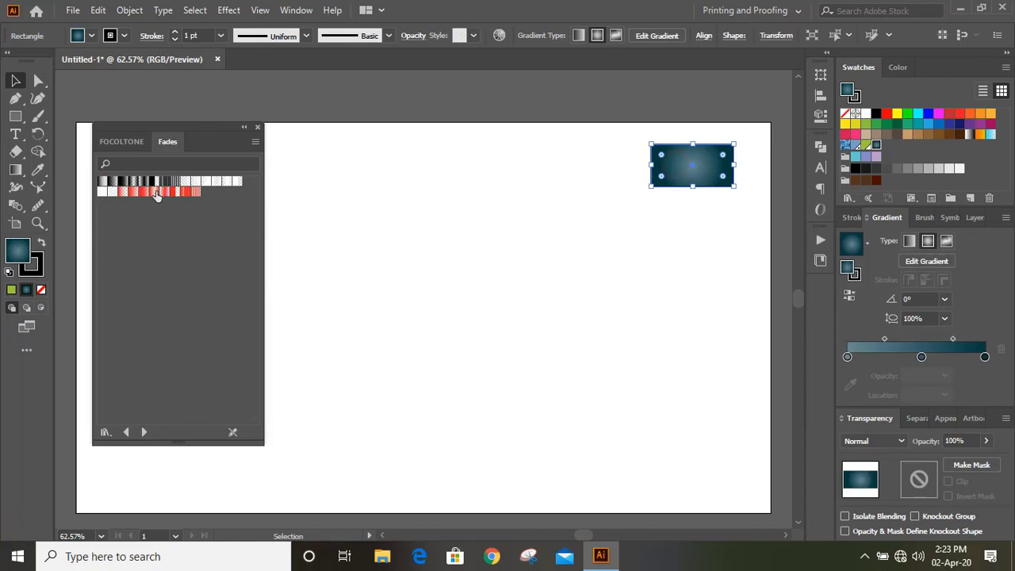
{"action": "left_click", "coordinate": [154, 190]}
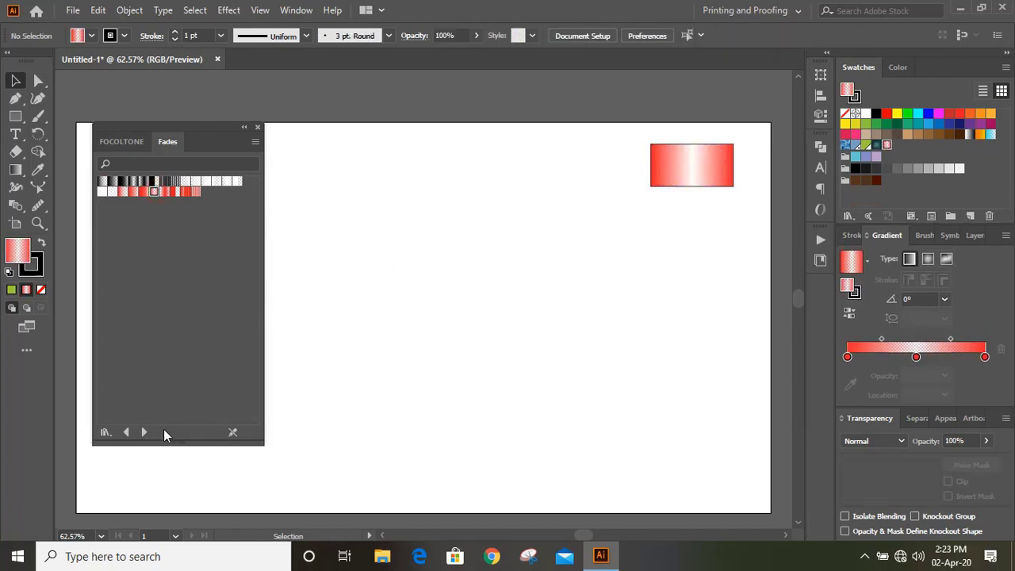
{"action": "left_click", "coordinate": [143, 431]}
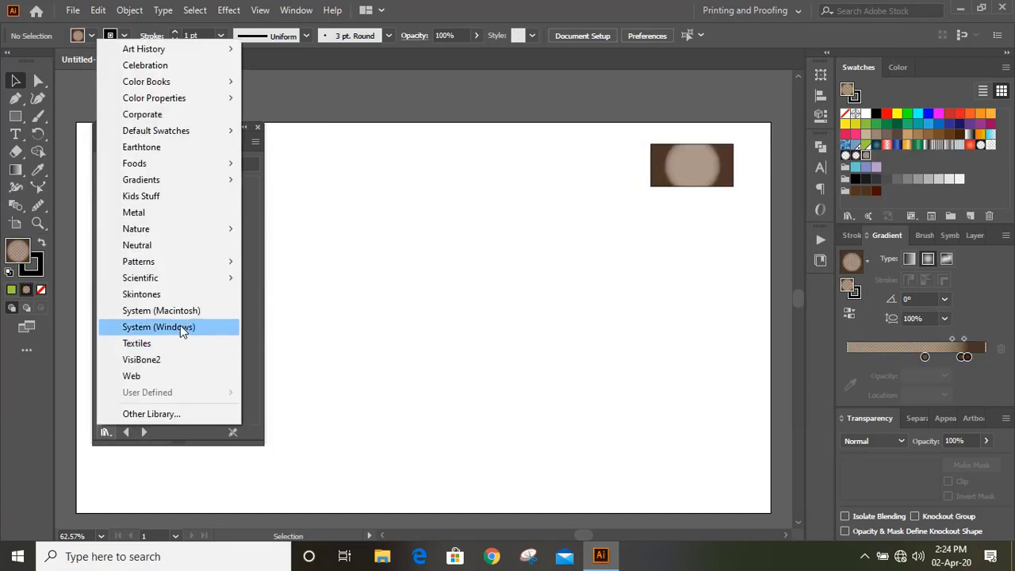
{"action": "mouse_move", "coordinate": [141, 180]}
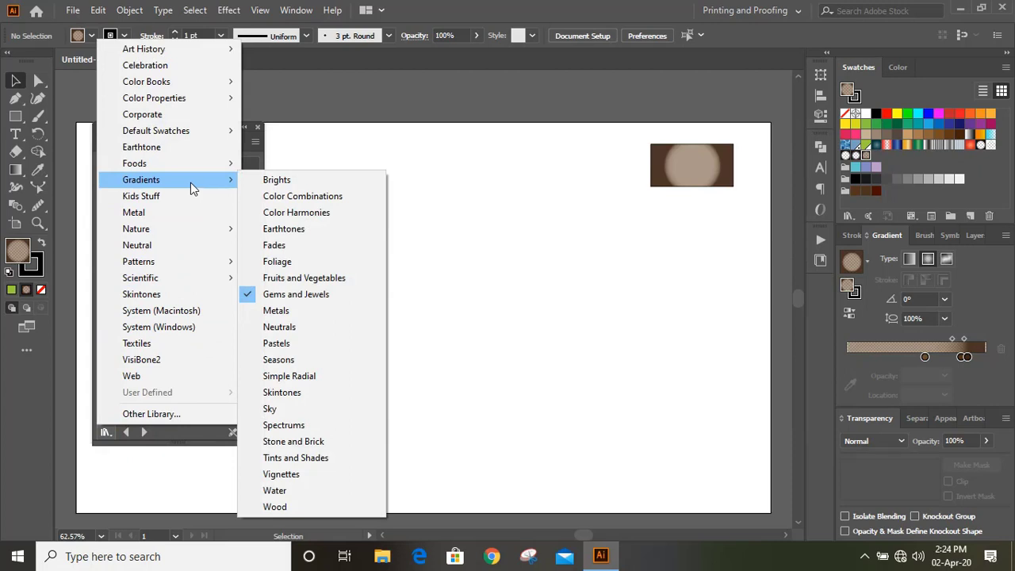
{"action": "mouse_move", "coordinate": [138, 260]}
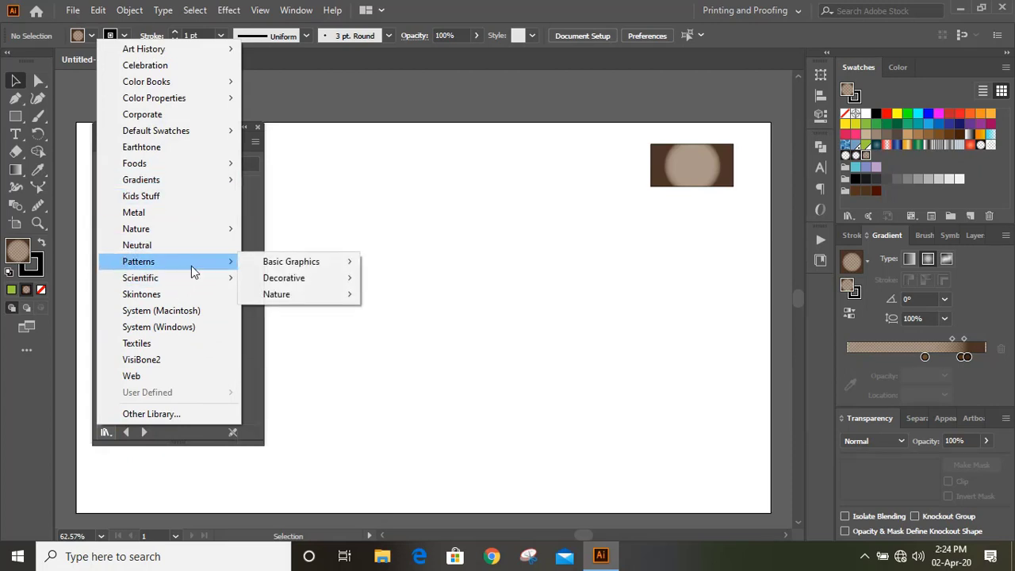
{"action": "mouse_move", "coordinate": [283, 277]}
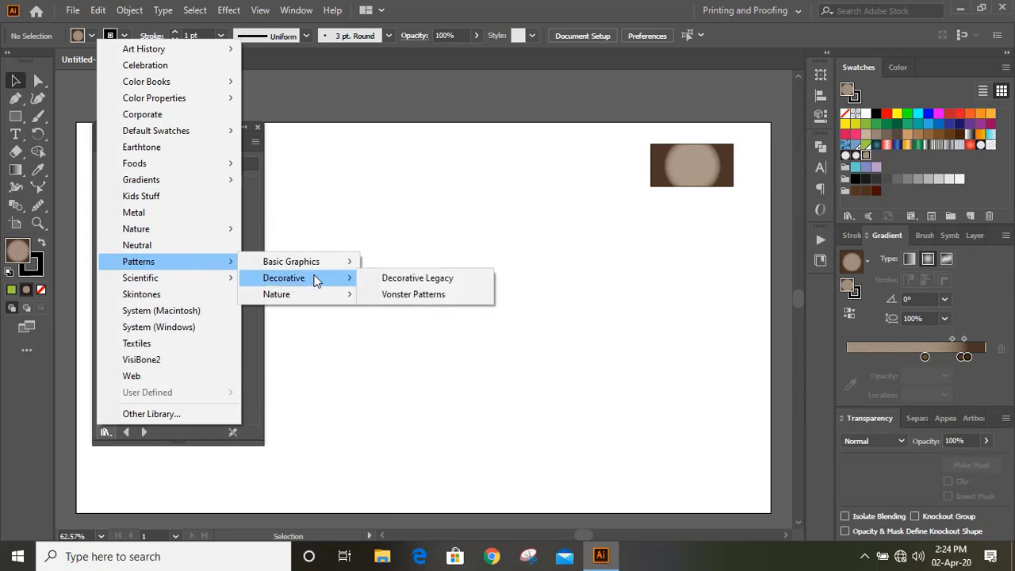
Load the Vonster Patterns library from Patterns > Decorative
{"action": "left_click", "coordinate": [413, 294]}
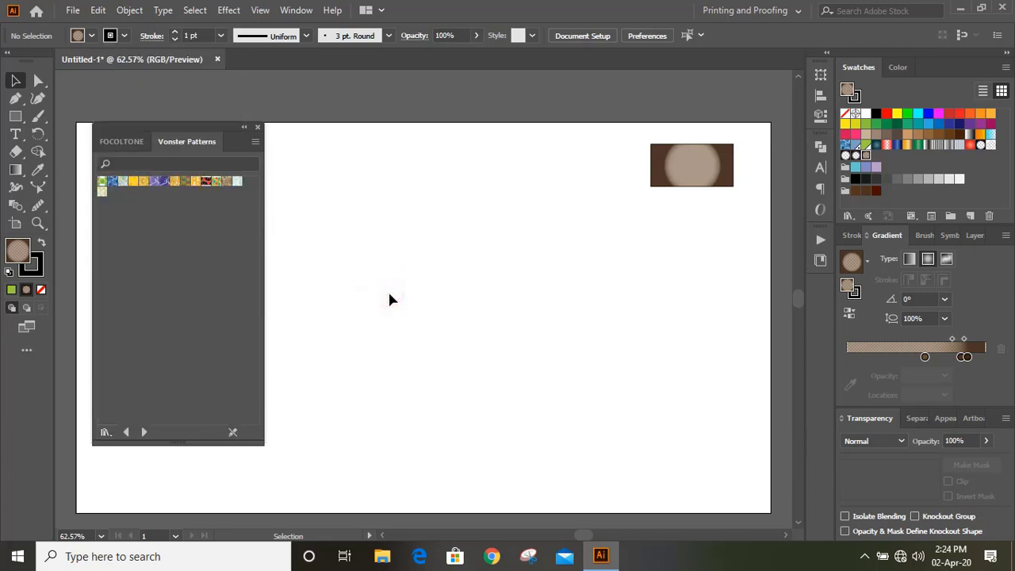
Select the rectangle and try the Blazer, purple swirl and another Vonster pattern on it
{"action": "left_click", "coordinate": [692, 165]}
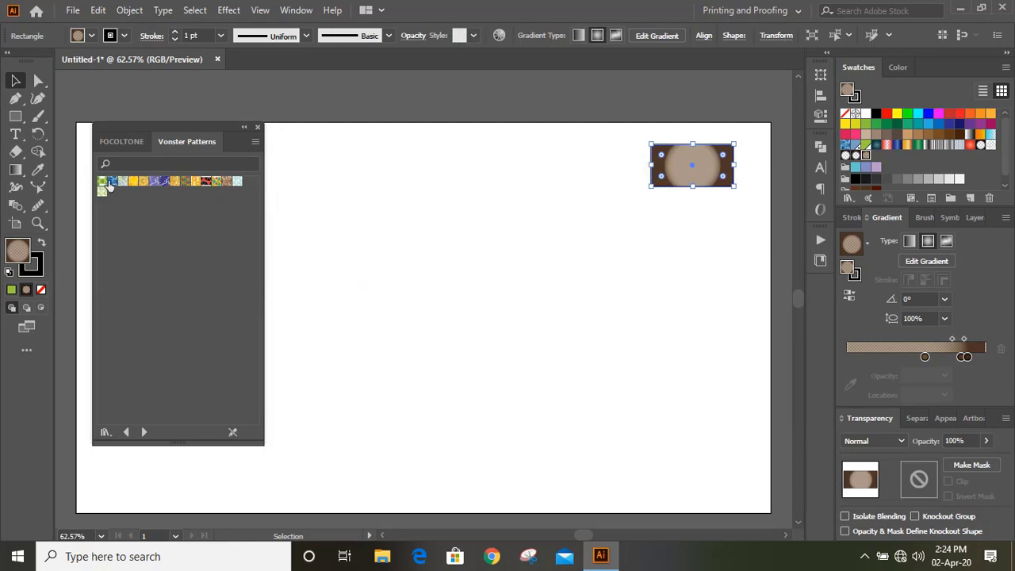
{"action": "left_click", "coordinate": [133, 181]}
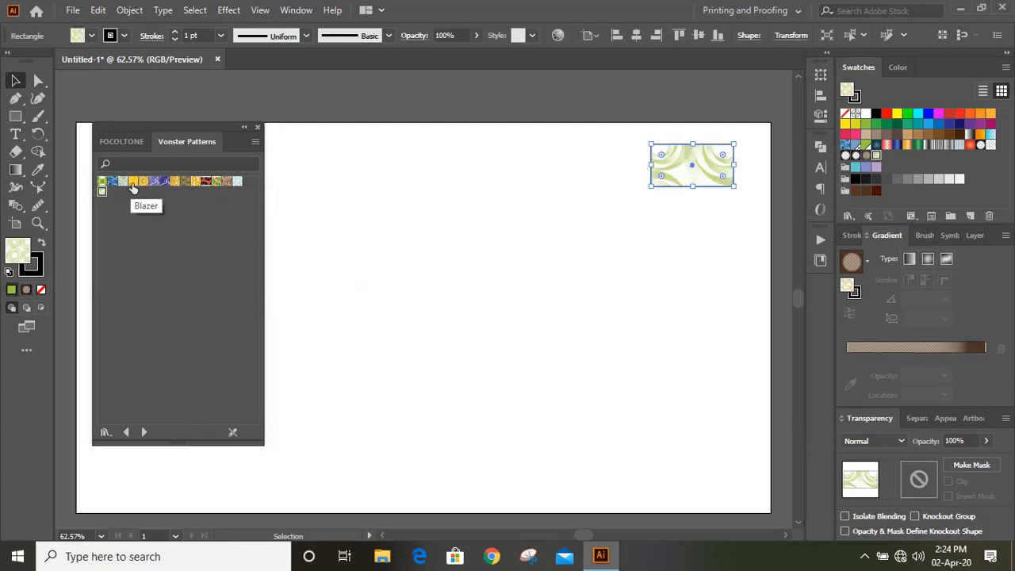
{"action": "left_click", "coordinate": [155, 181]}
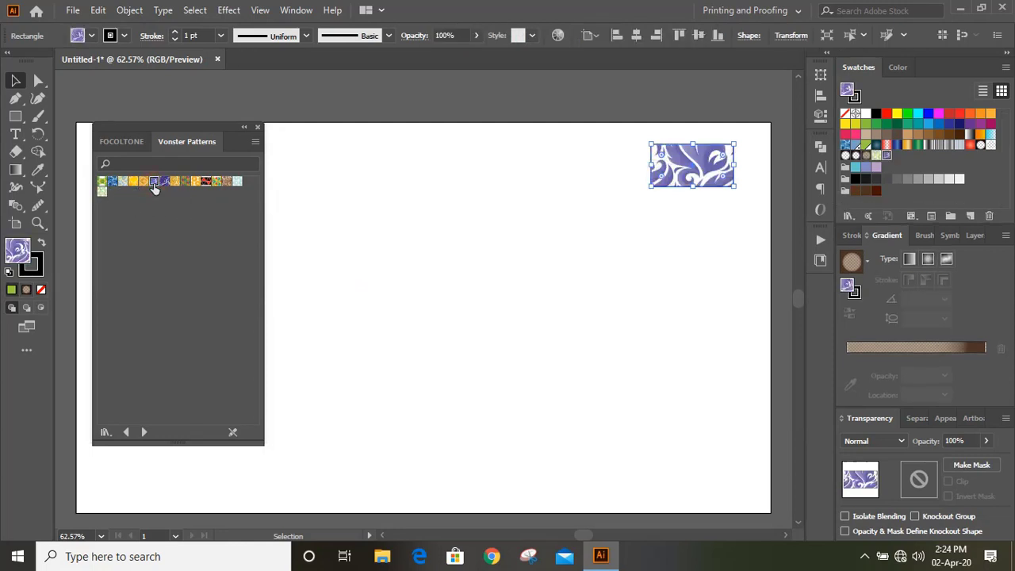
{"action": "left_click", "coordinate": [174, 181]}
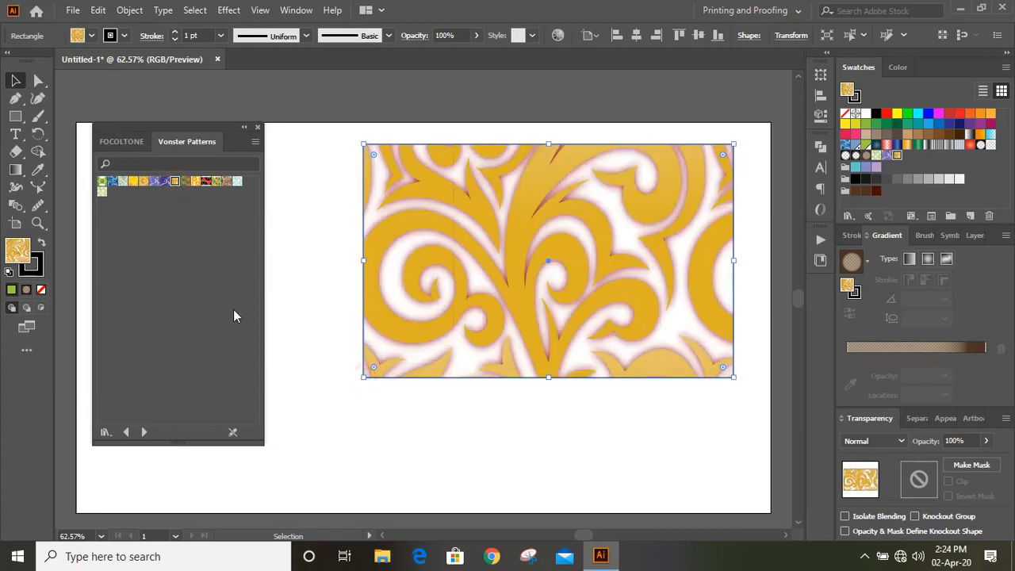
Try the brown Vortex and teal swirls, settle on a green swirl, deselect, and return to FOCOLTONE
{"action": "left_click", "coordinate": [238, 180]}
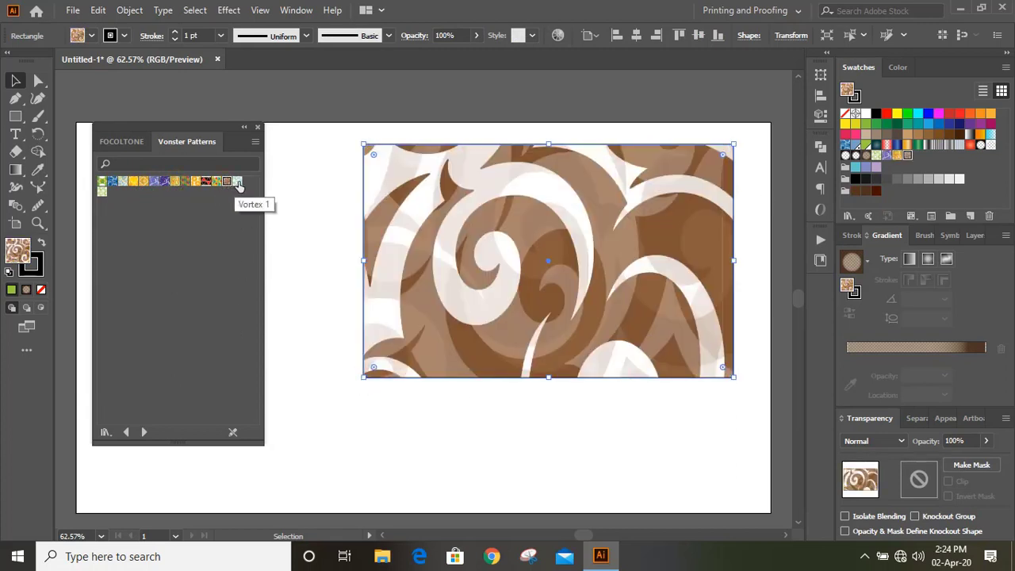
{"action": "left_click", "coordinate": [238, 181]}
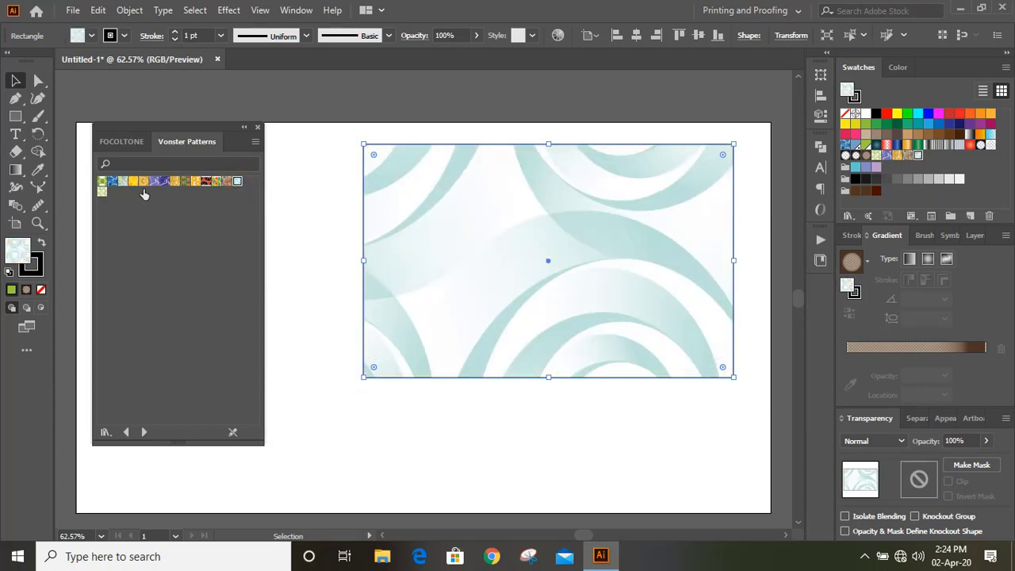
{"action": "left_click", "coordinate": [111, 181]}
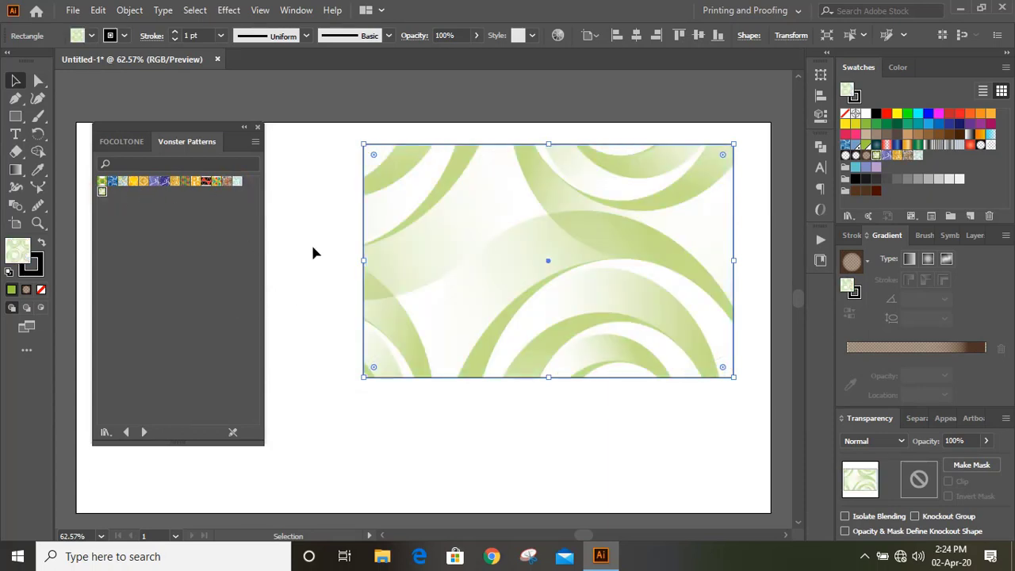
{"action": "left_click", "coordinate": [510, 449]}
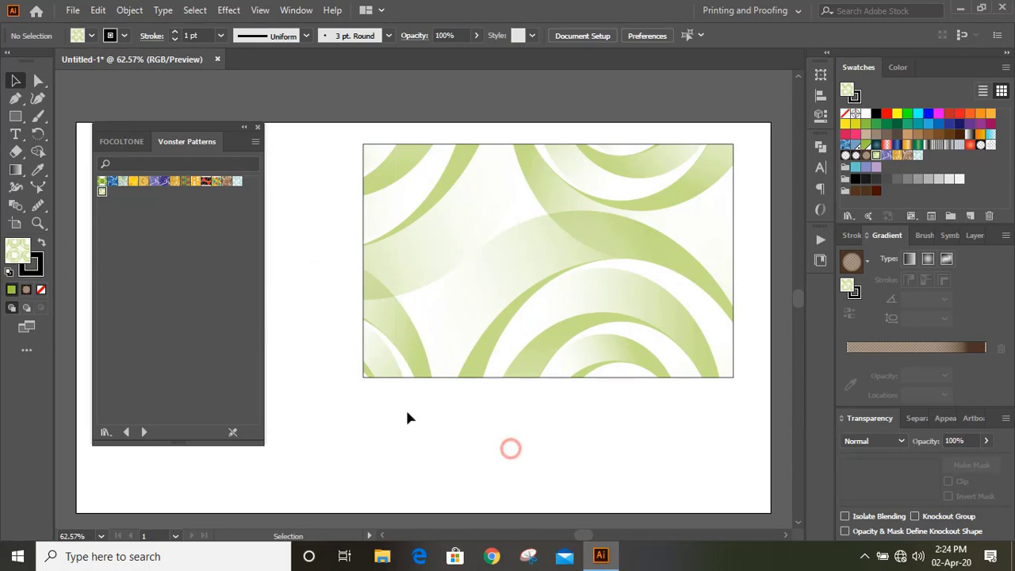
{"action": "left_click", "coordinate": [121, 141]}
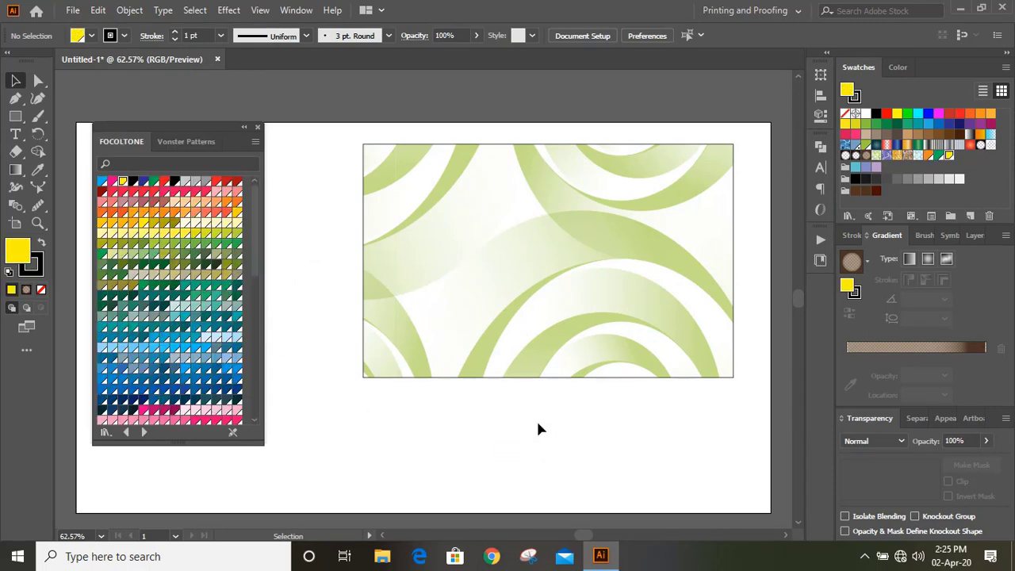